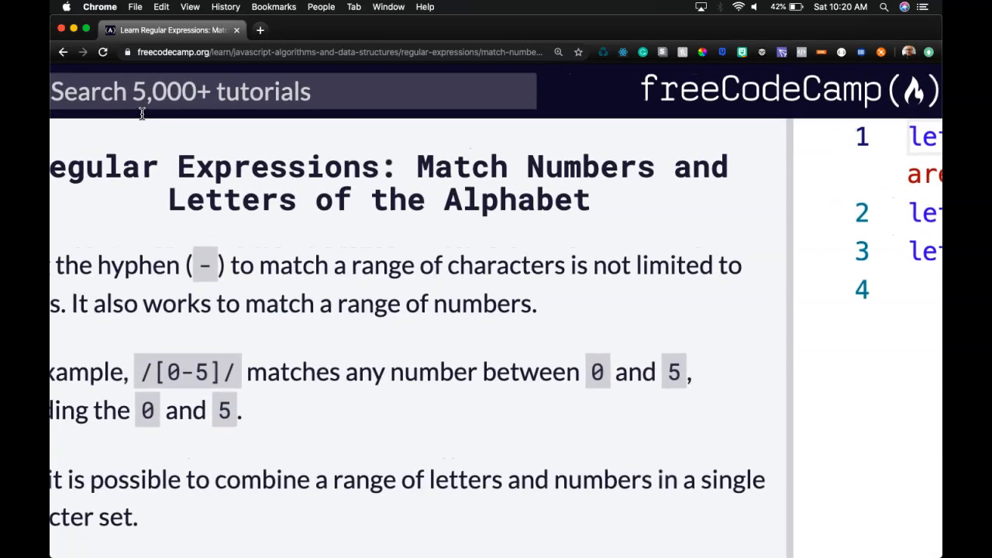
Read through the challenge description, highlighting the example ranges in the sample pattern
scroll("down", 3)
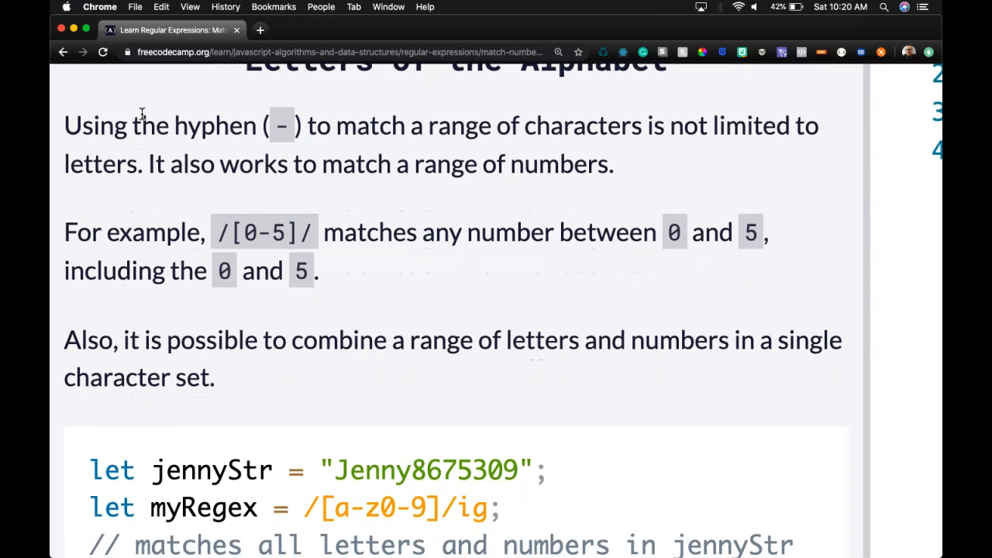
scroll("down", 3)
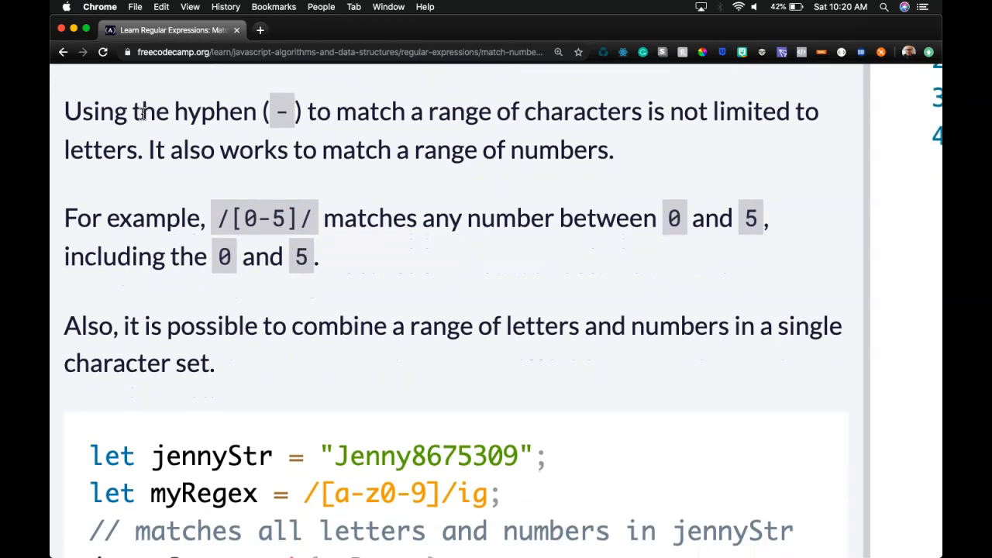
scroll("down", 3)
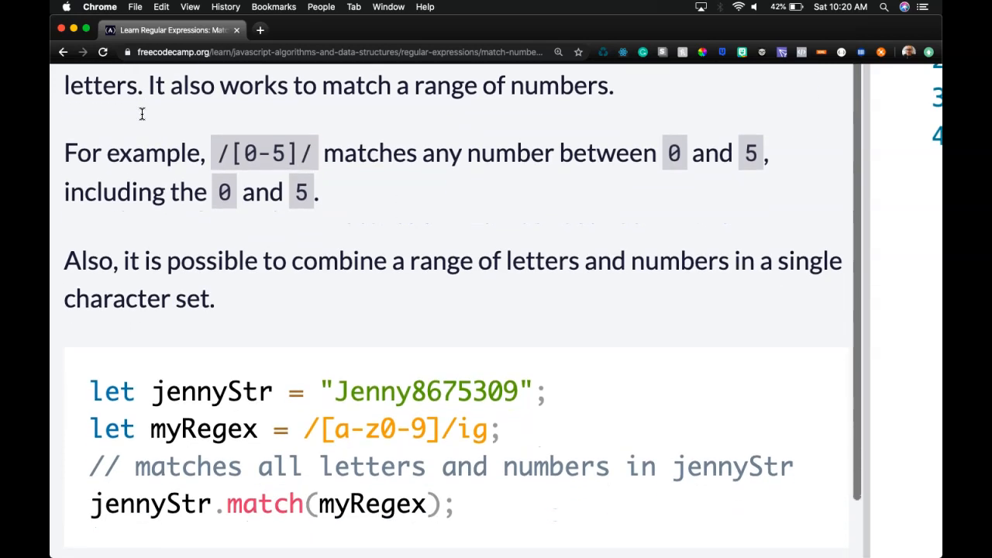
mouse_move(200, 183)
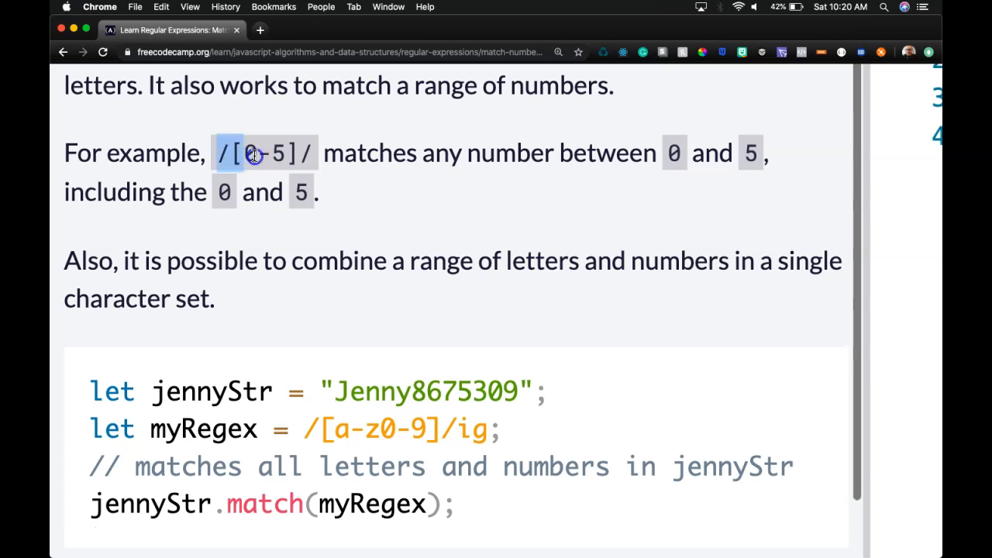
left_click_drag(220, 153, 318, 153)
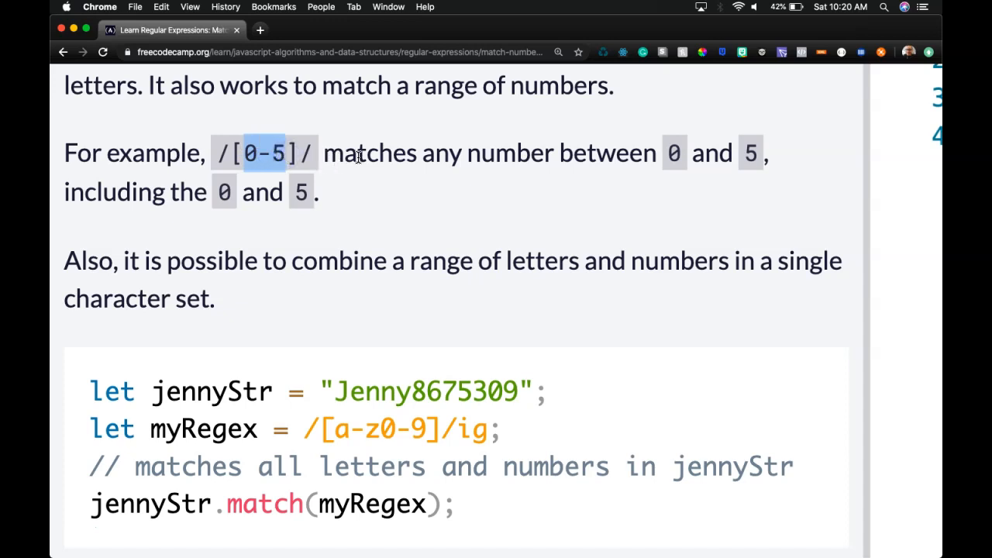
mouse_move(158, 208)
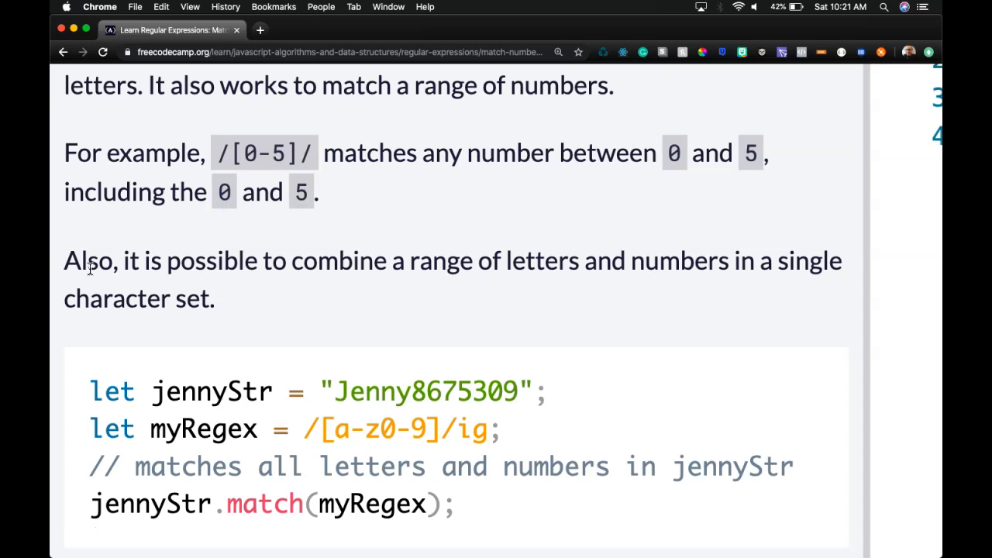
scroll("down", 3)
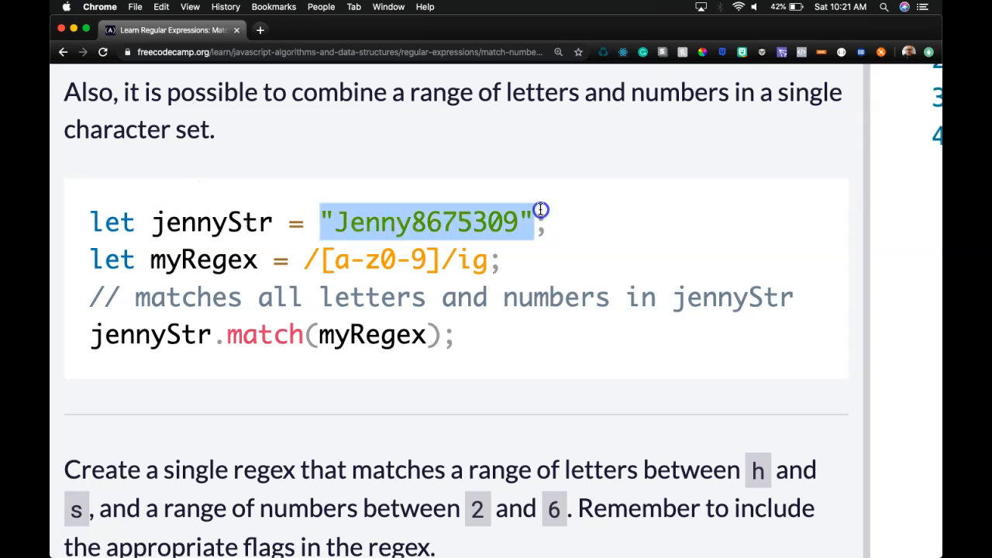
left_click(318, 260)
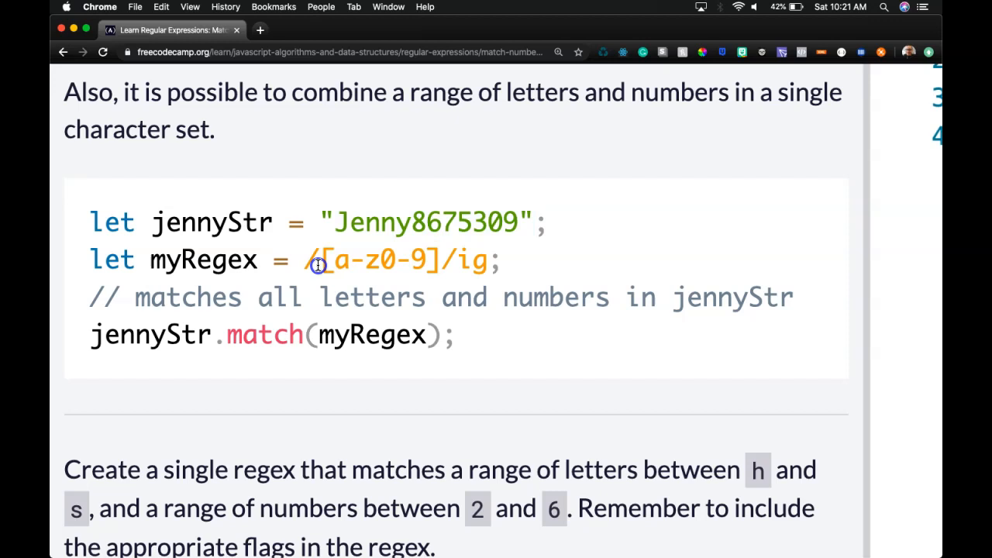
left_click_drag(318, 261, 434, 261)
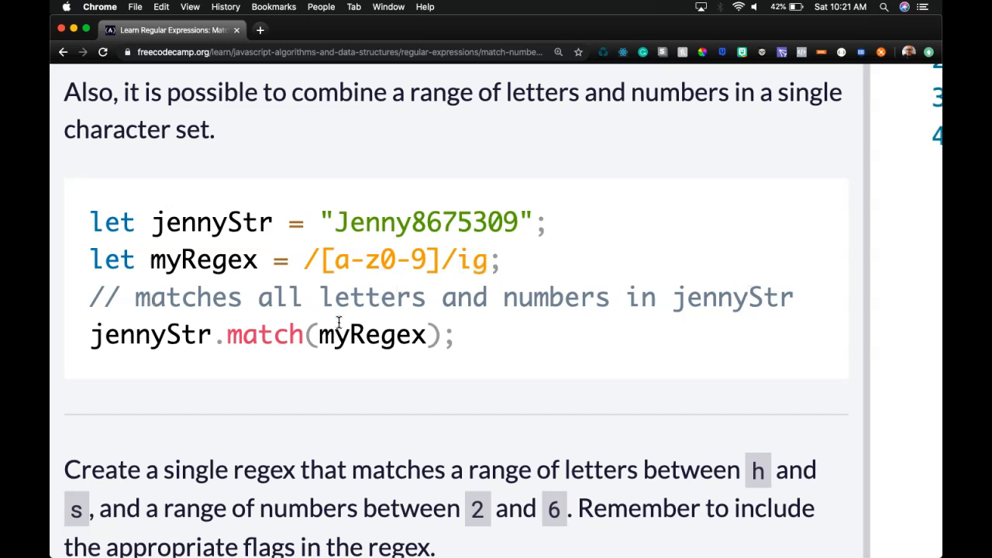
mouse_move(205, 344)
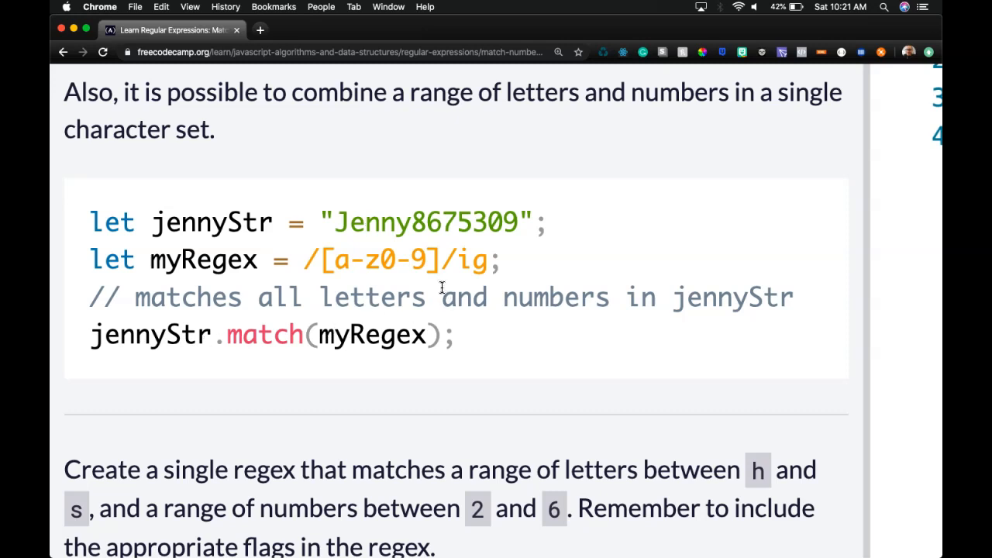
mouse_move(349, 230)
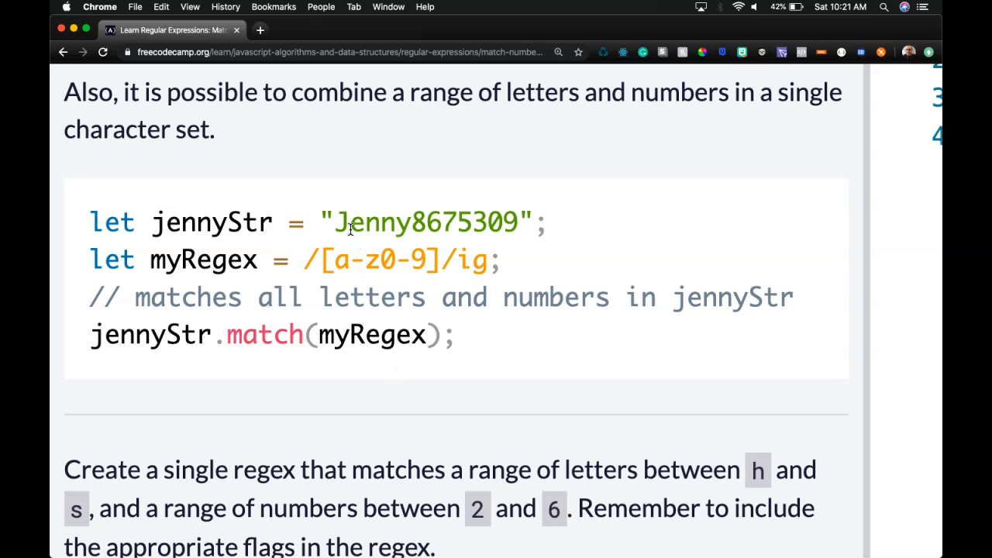
scroll("down", 3)
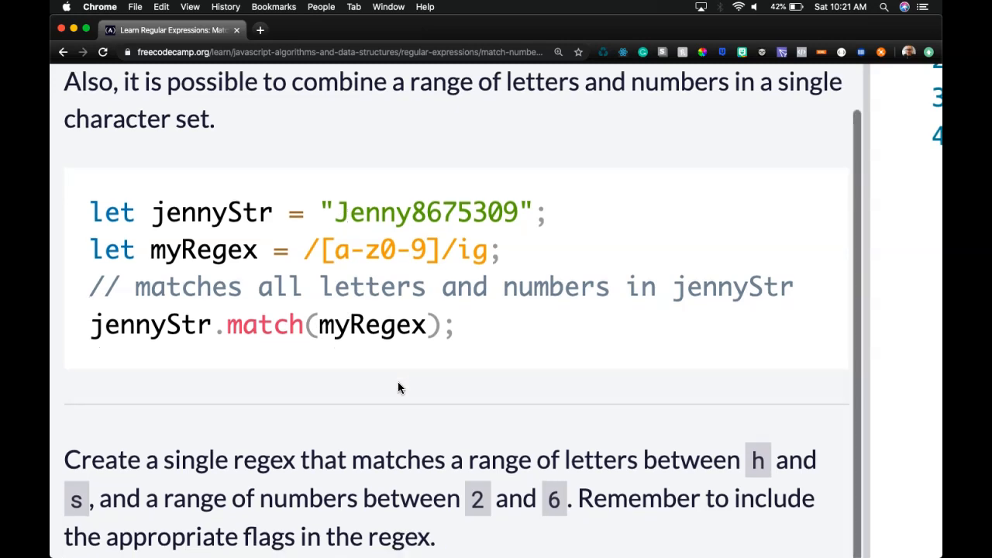
scroll("down", 3)
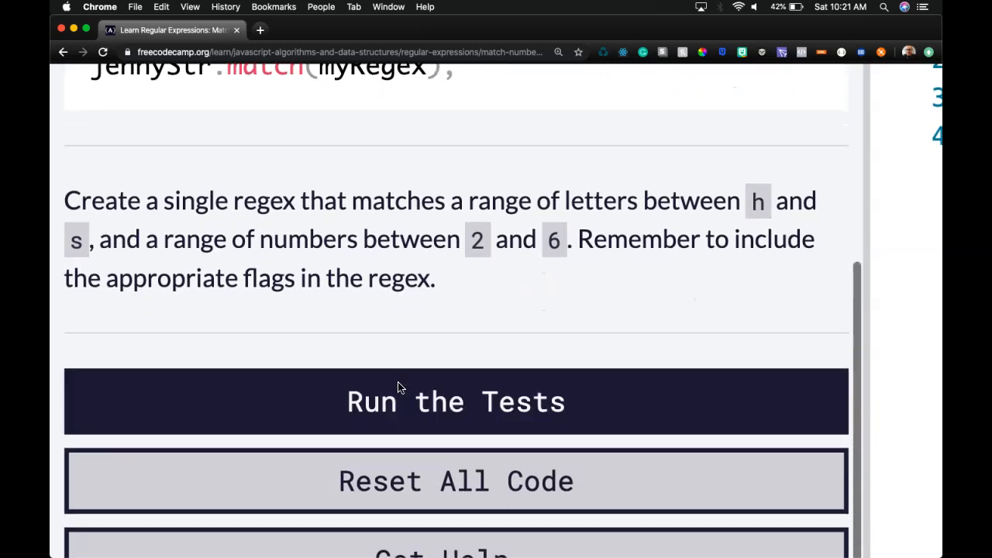
mouse_move(617, 207)
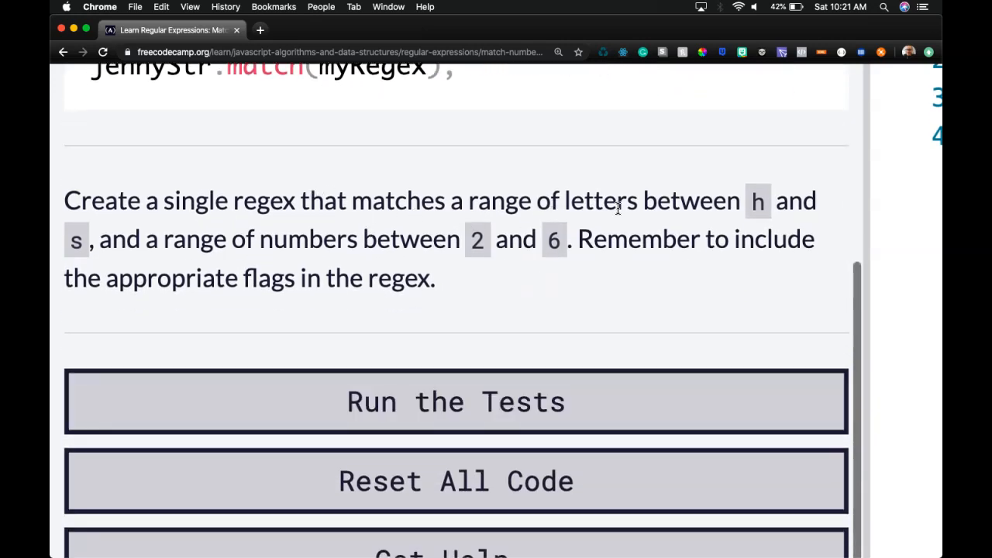
mouse_move(152, 260)
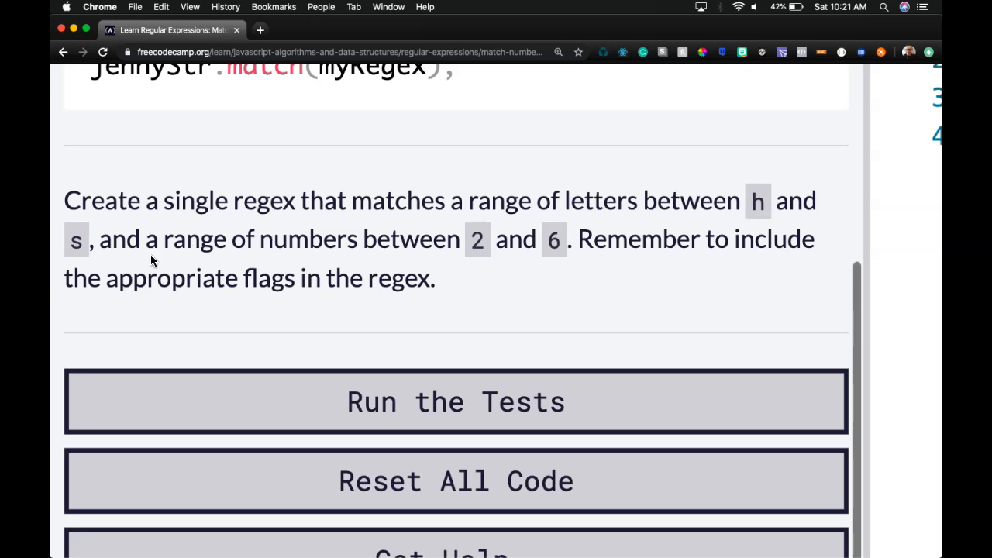
mouse_move(561, 255)
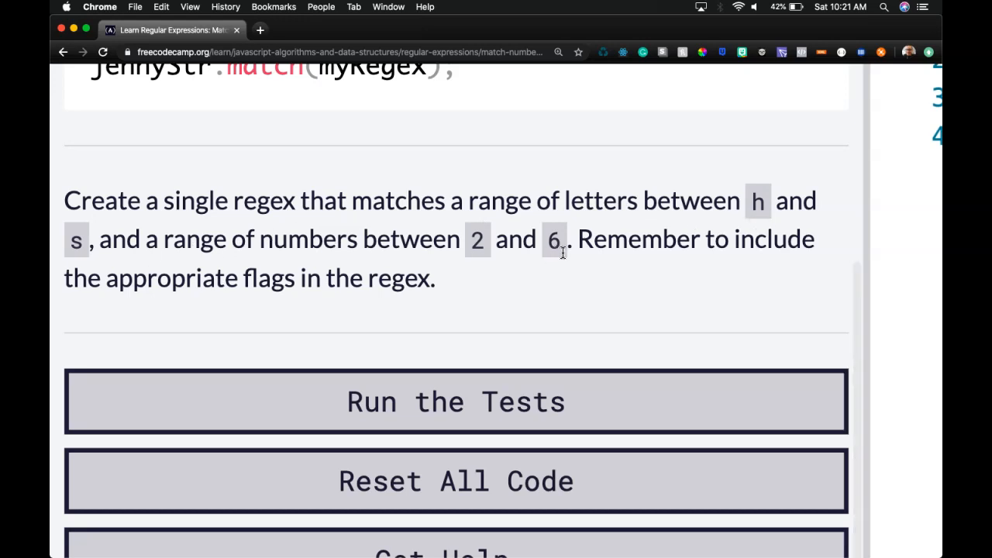
mouse_move(324, 313)
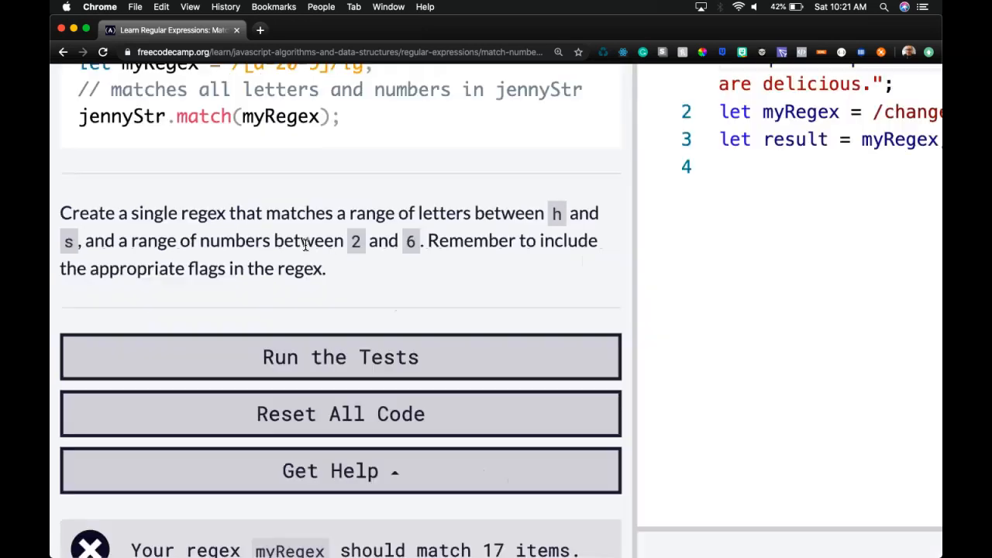
scroll("up", 3)
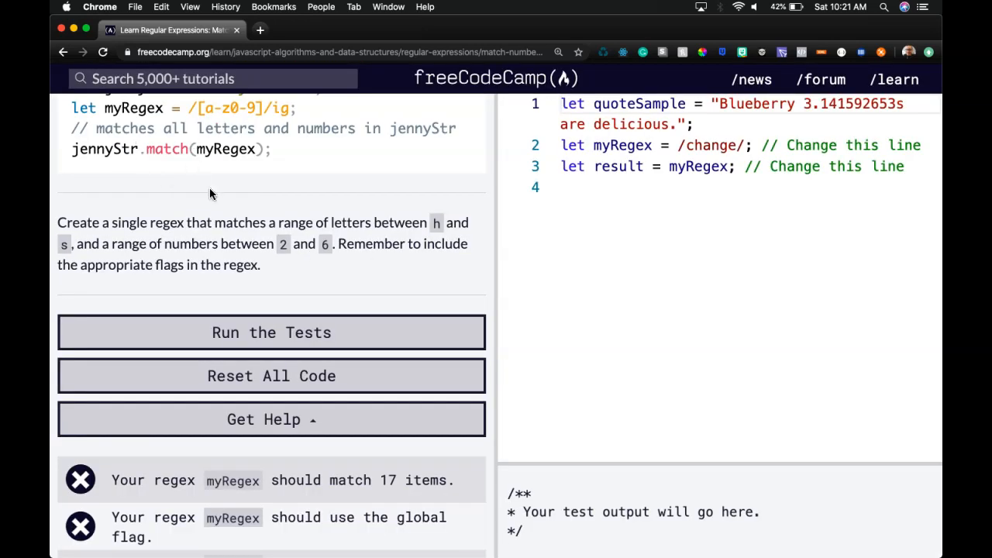
Replace the placeholder in myRegex with the character class [h-s2-6]
double_click(813, 146)
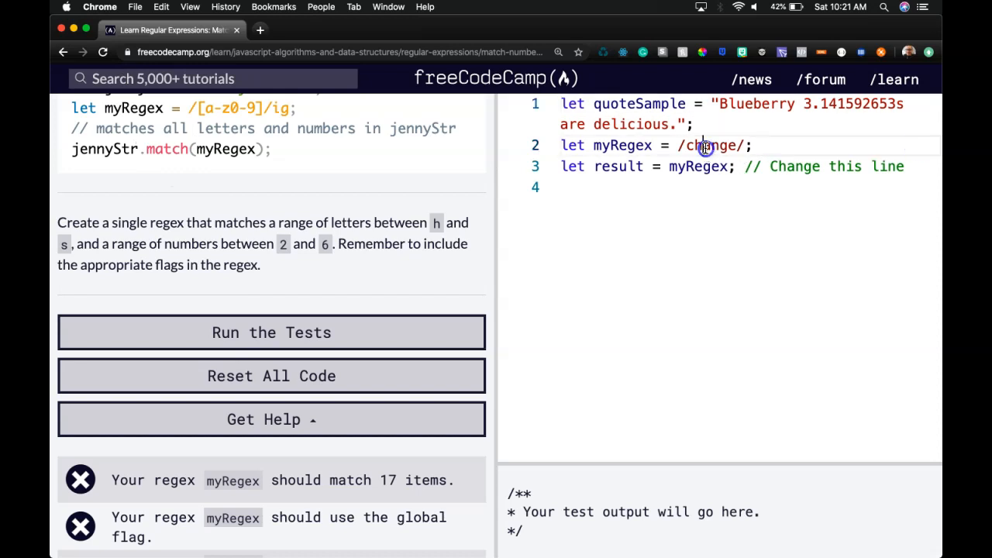
double_click(710, 146)
type("[")
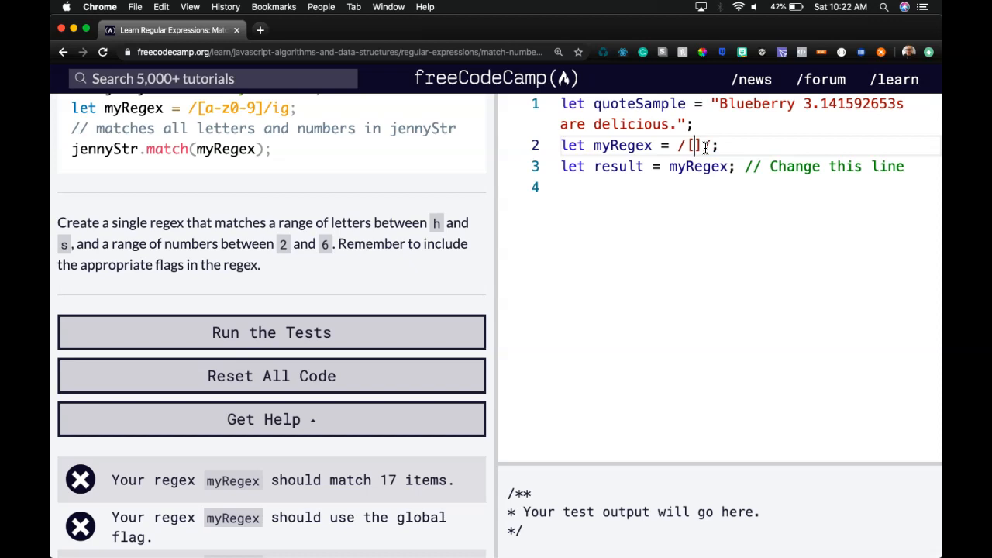
type("h-s")
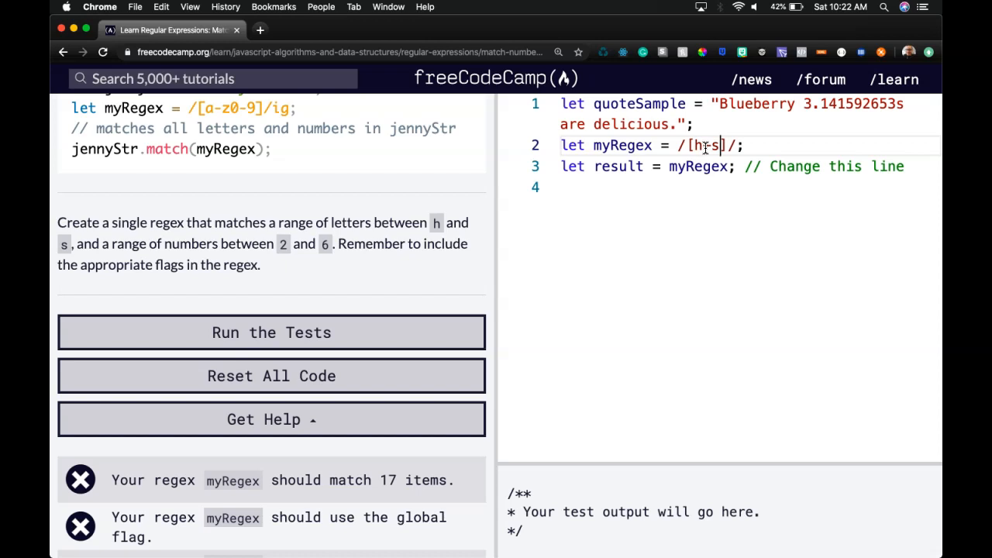
type("2-6")
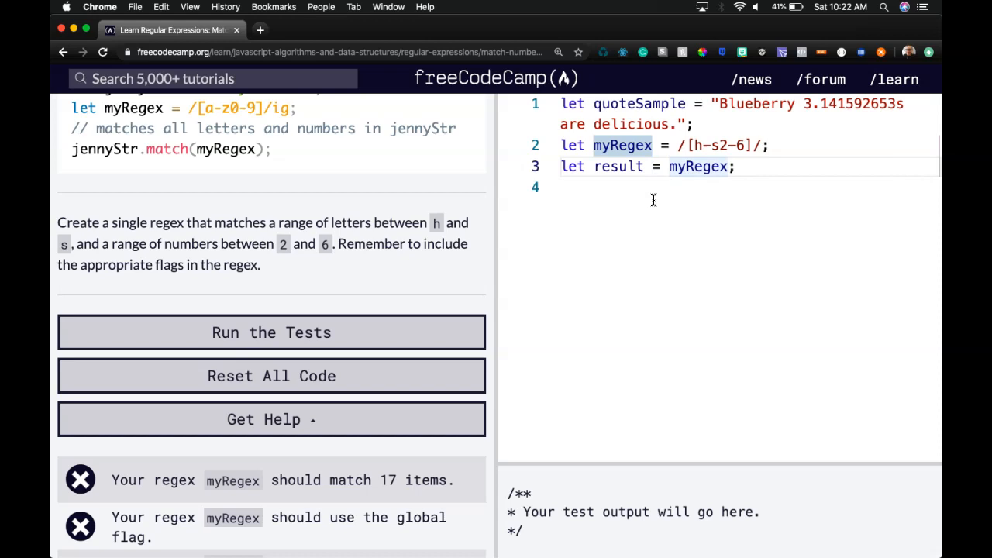
Set result to quoteSample.match(myRegex) and log result with console.log
type("quoteSample.match(")
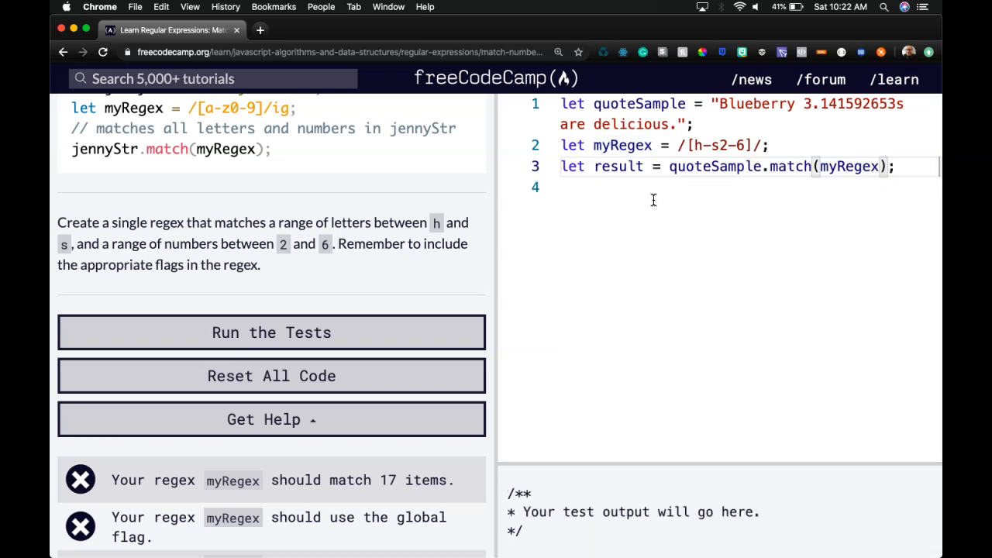
mouse_move(670, 217)
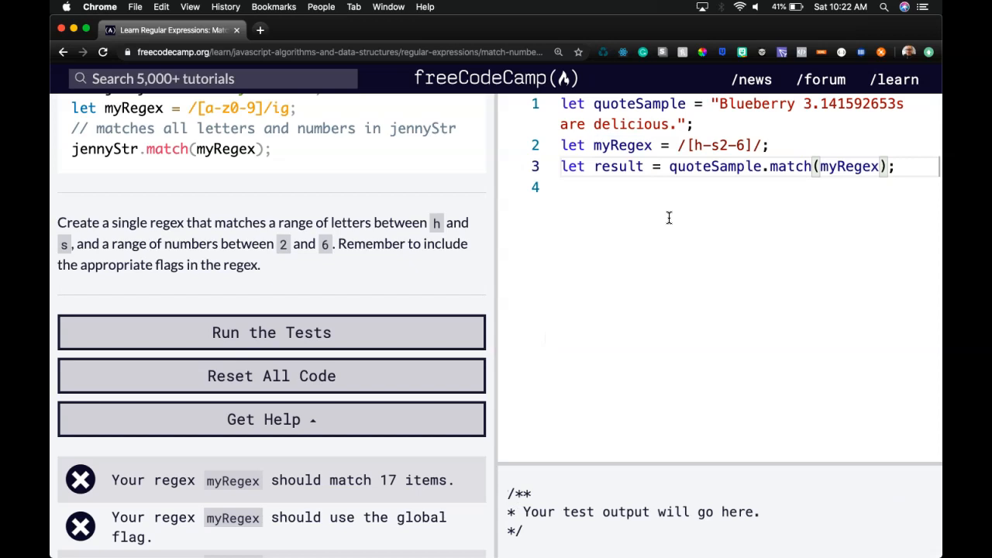
type("conos")
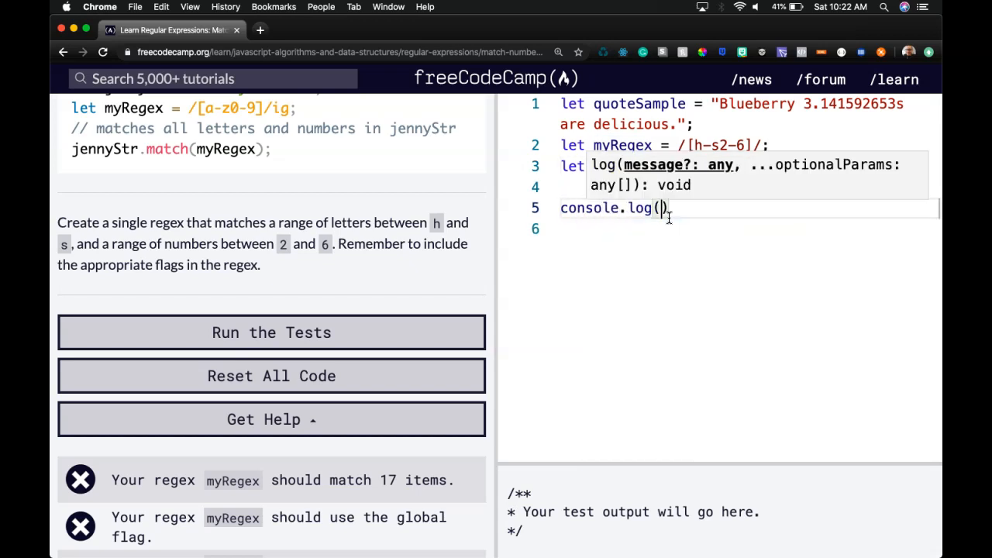
type("result")
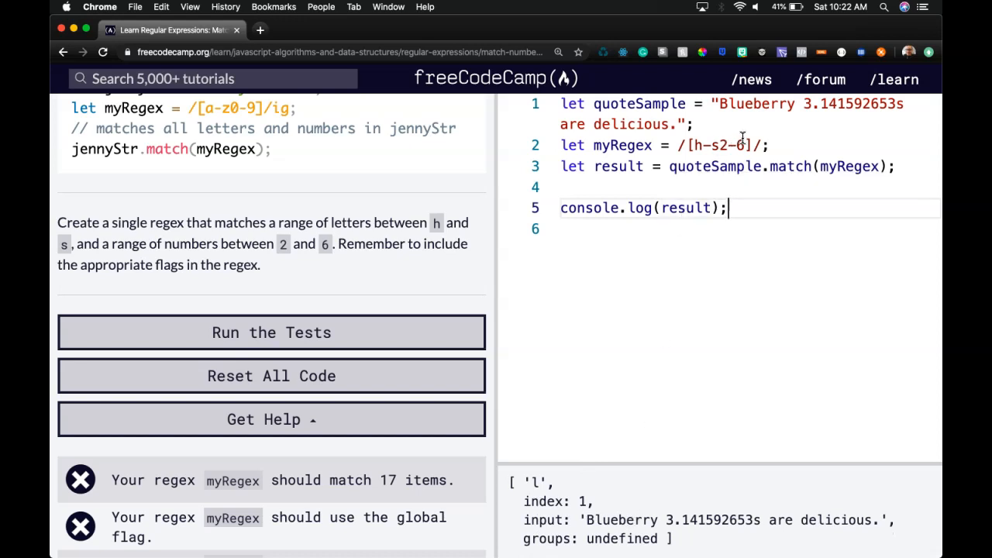
Add the i and g flags to myRegex so every matching character is returned
type("i")
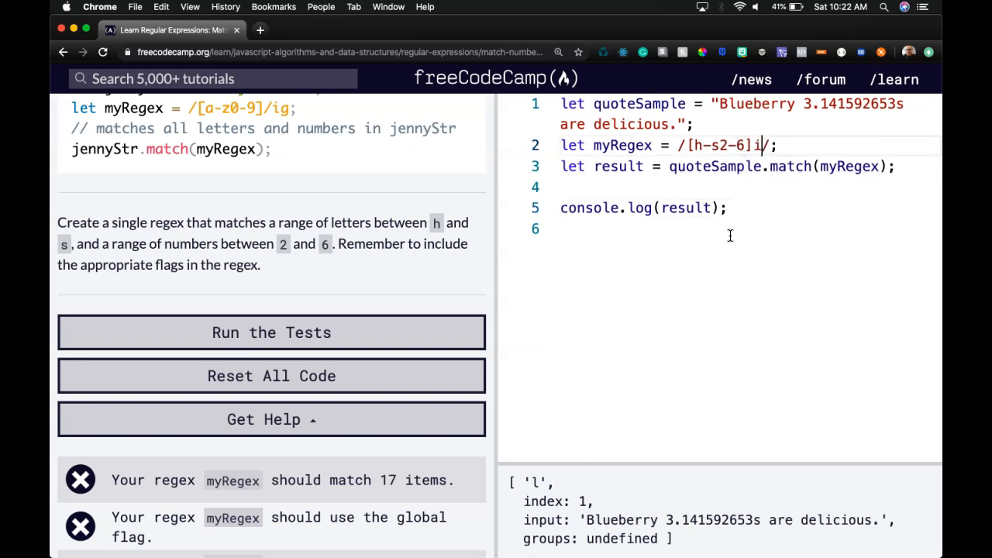
type("g")
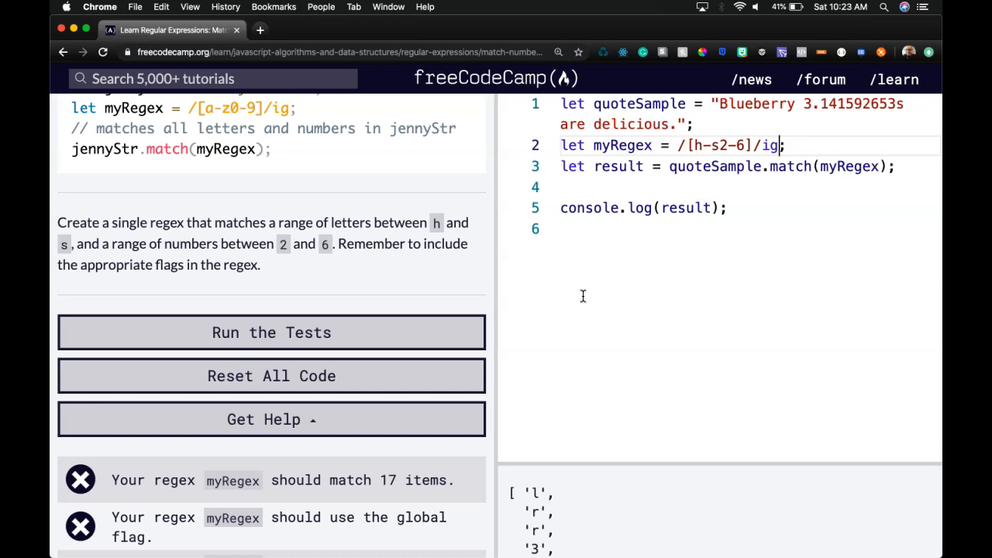
Run the challenge tests and confirm the match-count and global-flag checks pass
left_click(271, 332)
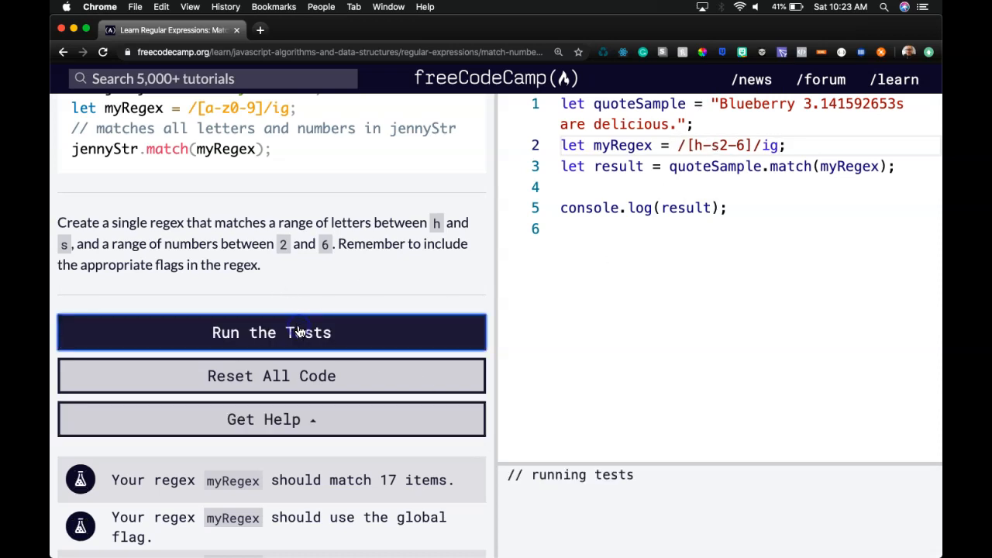
left_click(271, 331)
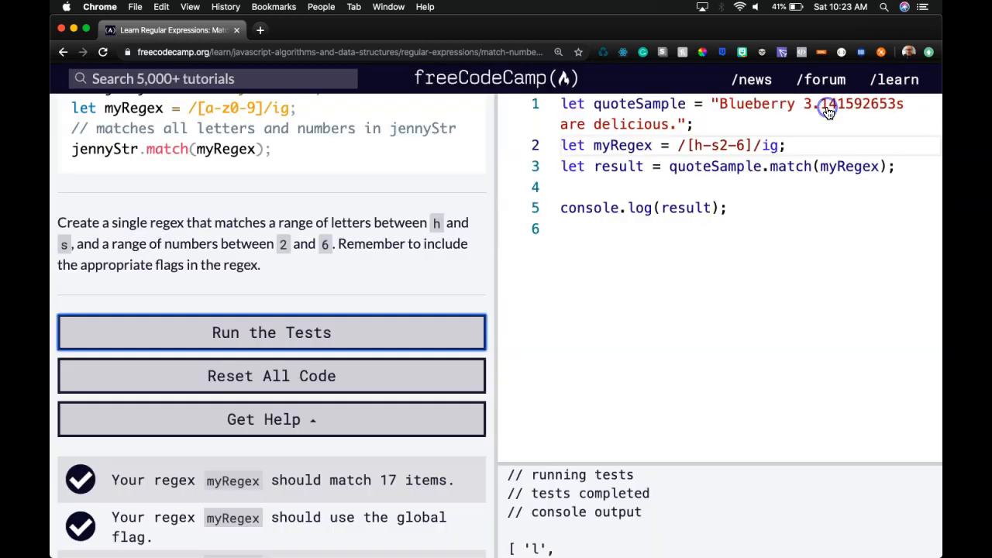
mouse_move(394, 164)
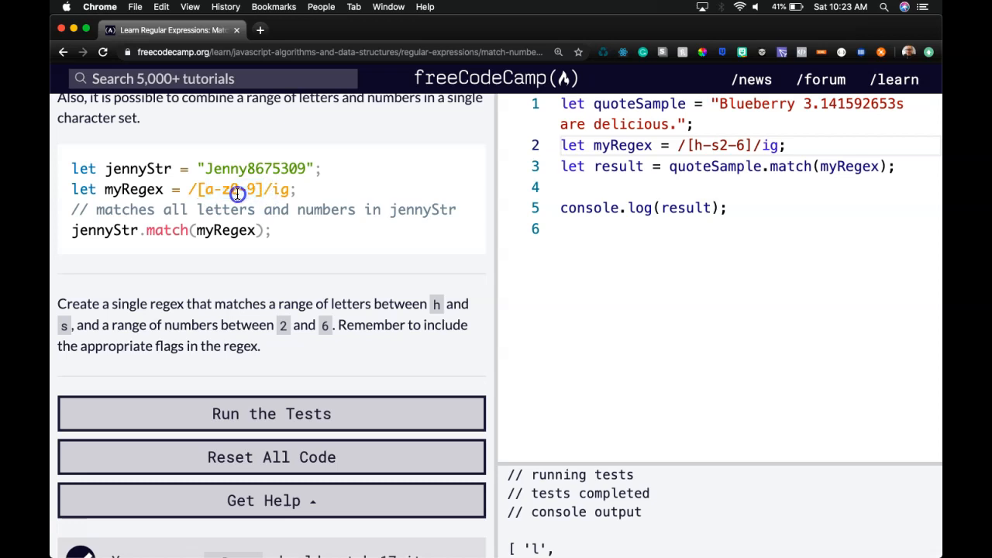
scroll("down", 3)
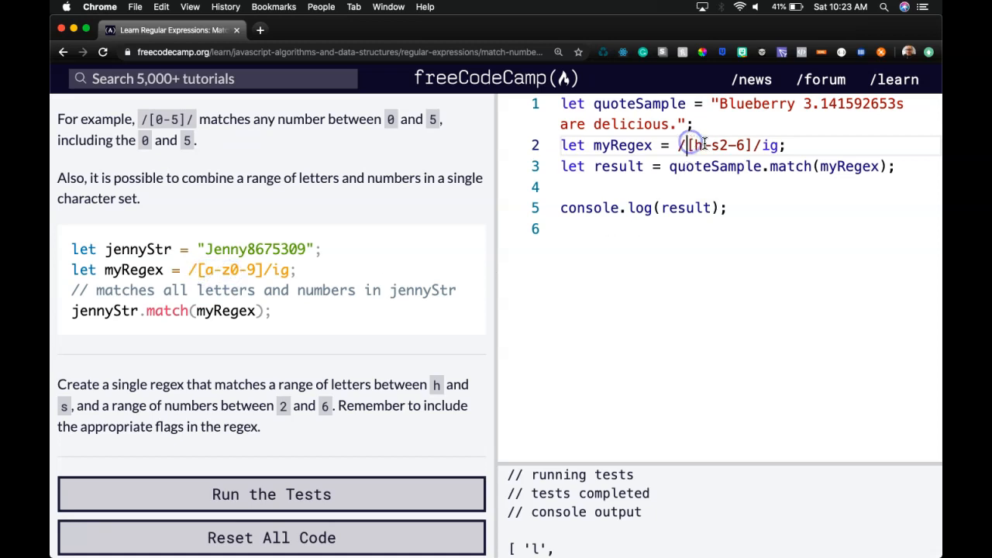
key("Backspace")
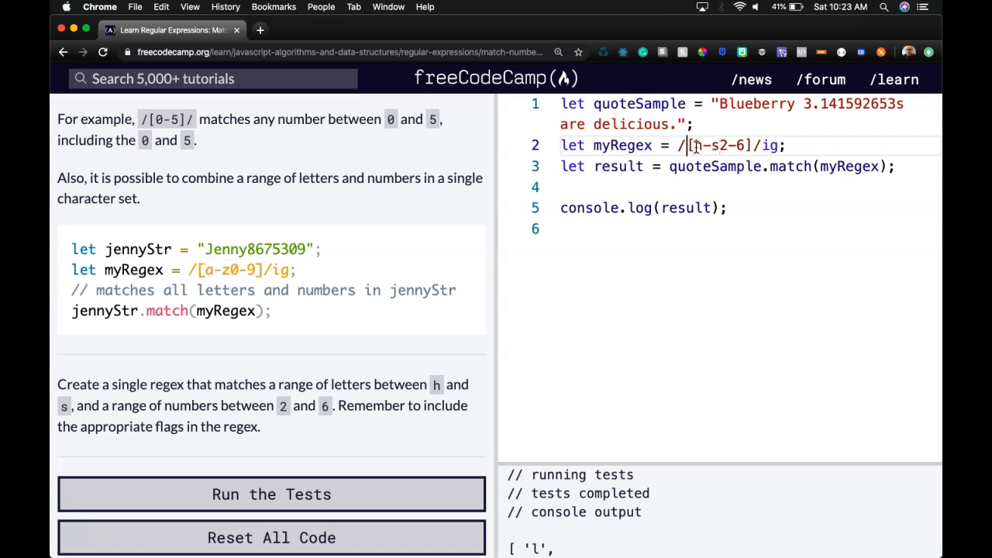
type("h")
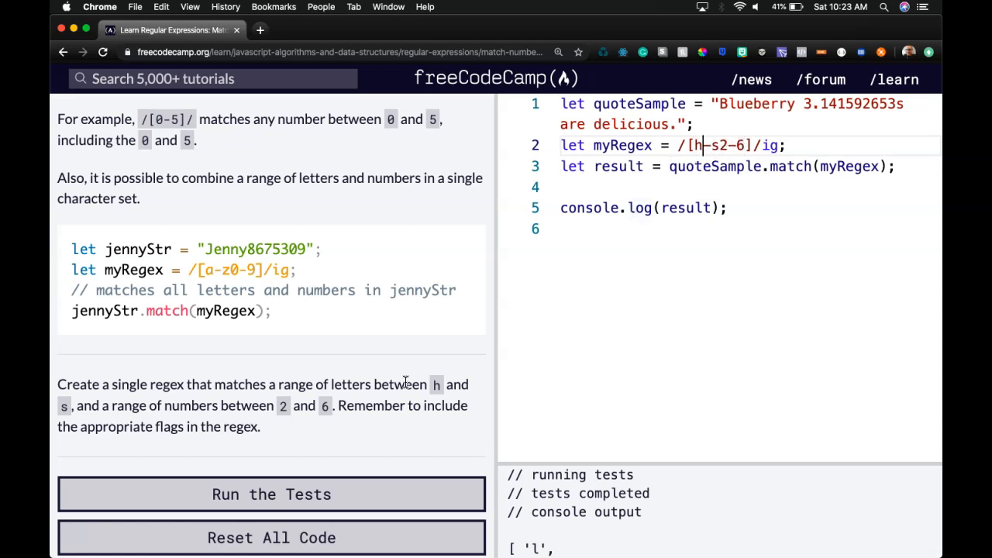
mouse_move(76, 536)
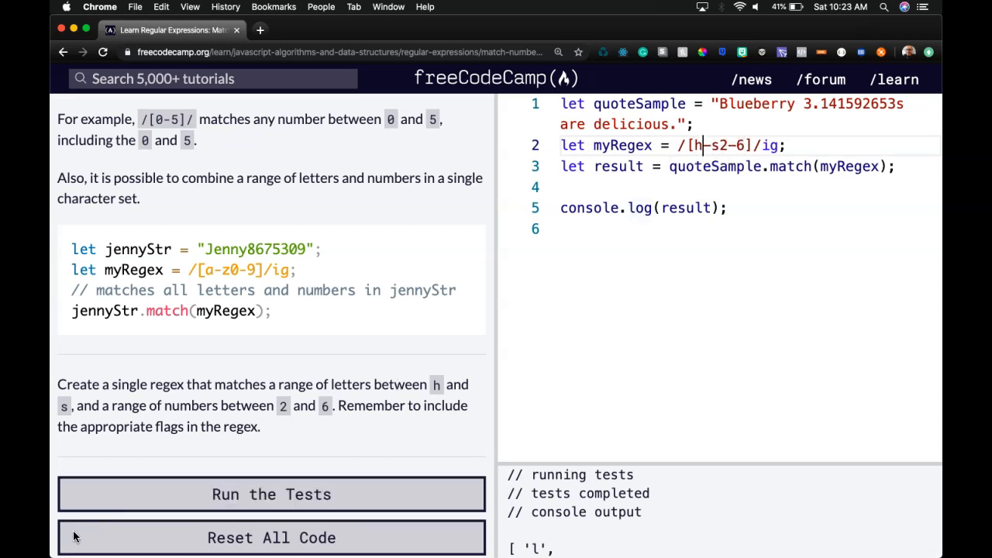